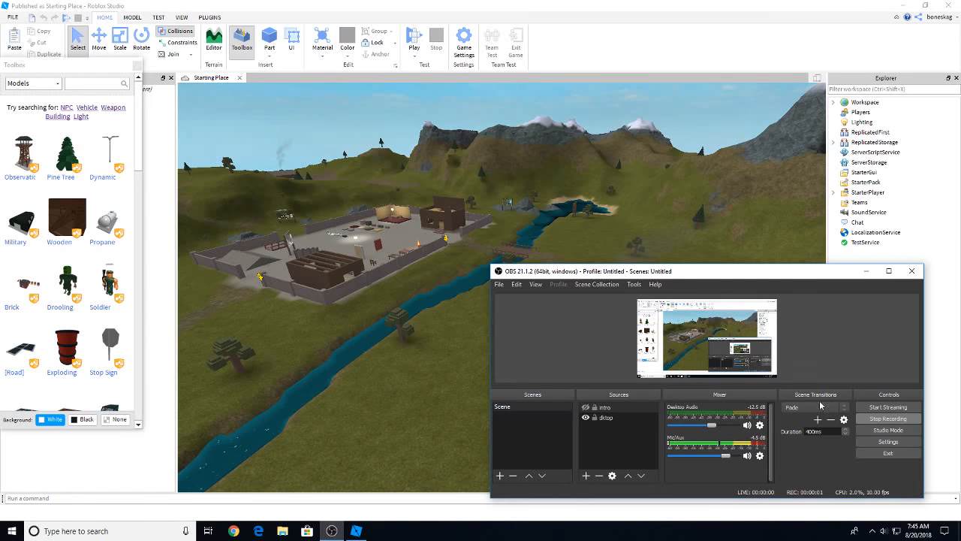
{"action": "mouse_move", "coordinate": [404, 394]}
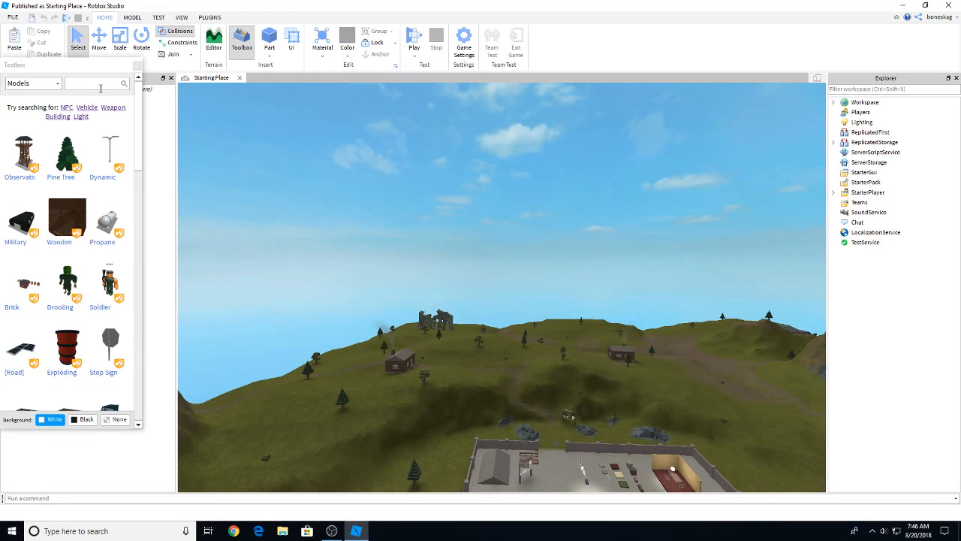
Search the Toolbox for 'virus' and scroll down to the red-ball Yummey! model
{"action": "type", "text": "viru"}
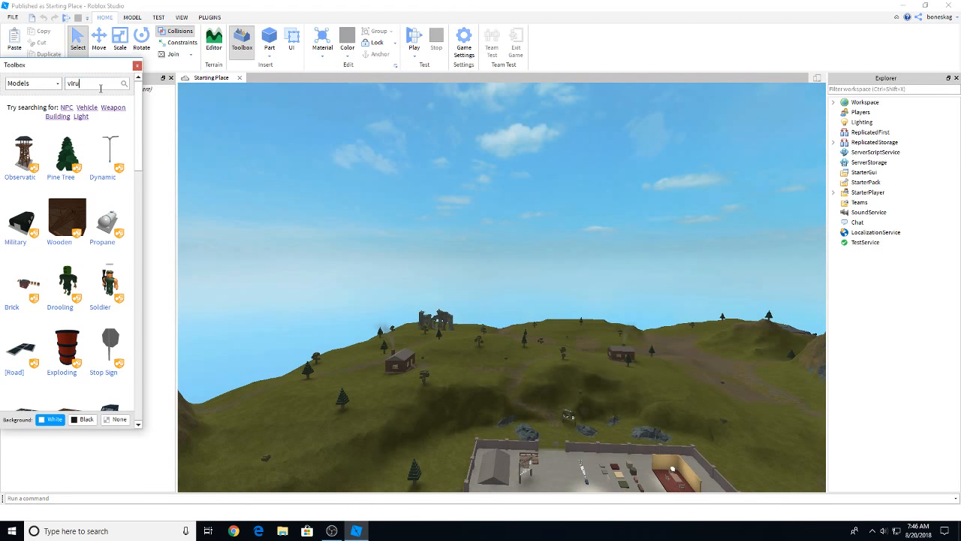
{"action": "type", "text": "virus"}
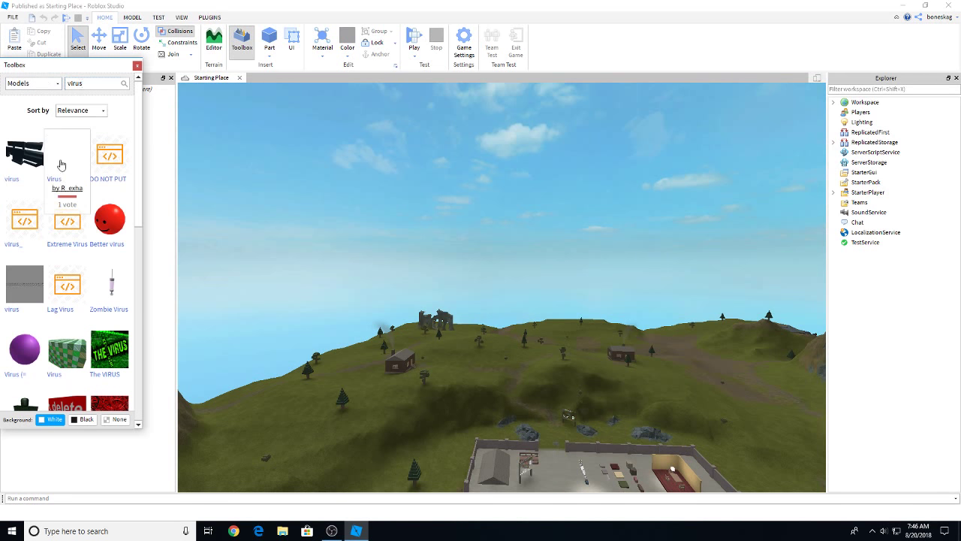
{"action": "mouse_move", "coordinate": [67, 218]}
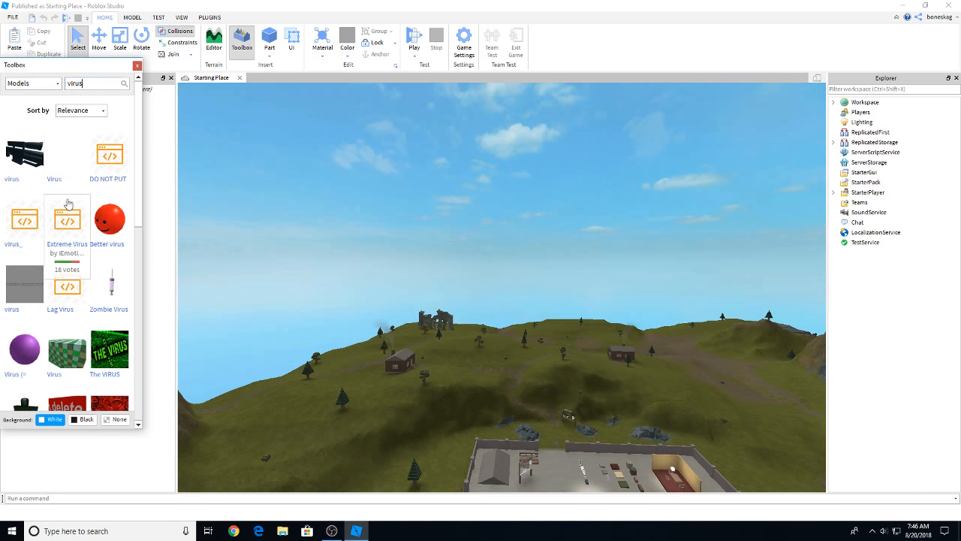
{"action": "scroll", "scroll_direction": "down", "scroll_amount": 3}
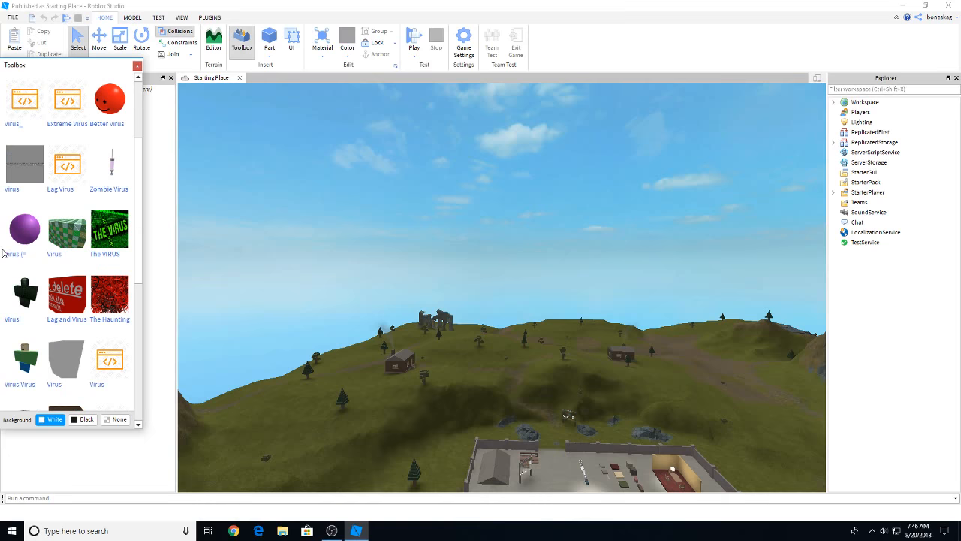
{"action": "scroll", "scroll_direction": "down", "scroll_amount": 3}
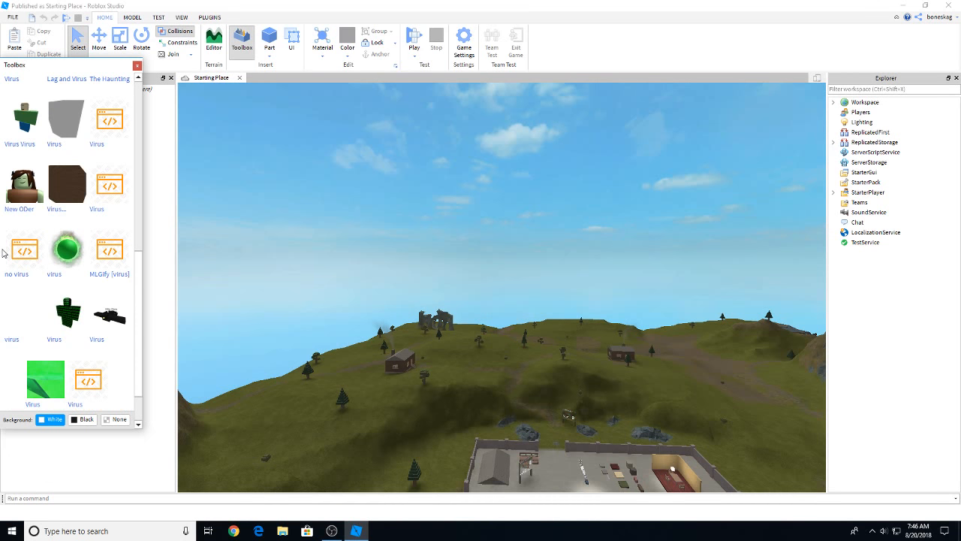
{"action": "scroll", "scroll_direction": "down", "scroll_amount": 3}
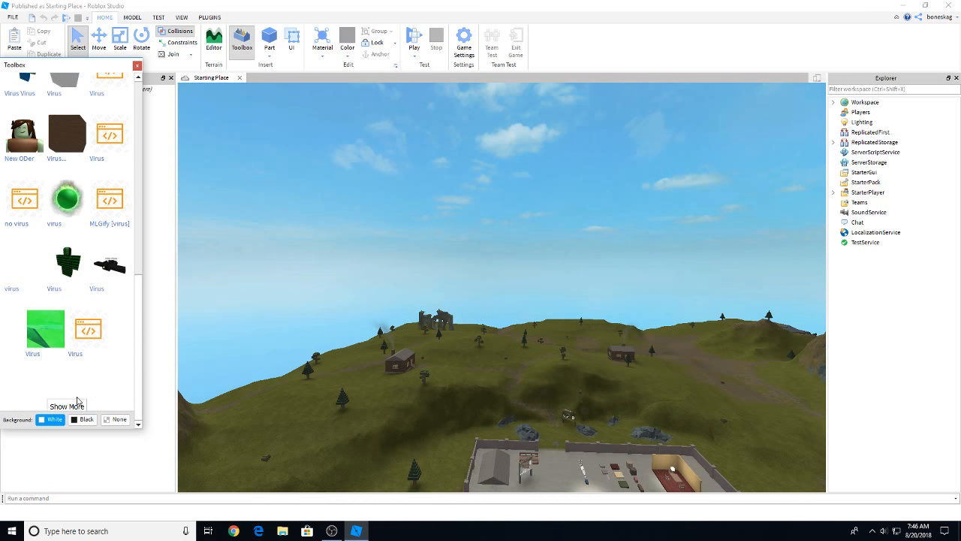
{"action": "scroll", "scroll_direction": "down", "scroll_amount": 3}
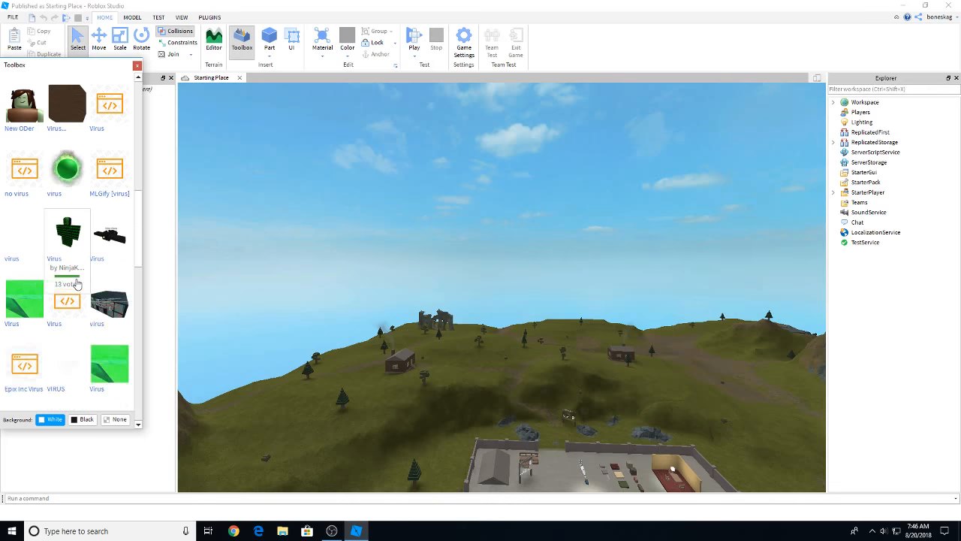
{"action": "scroll", "scroll_direction": "down", "scroll_amount": 3}
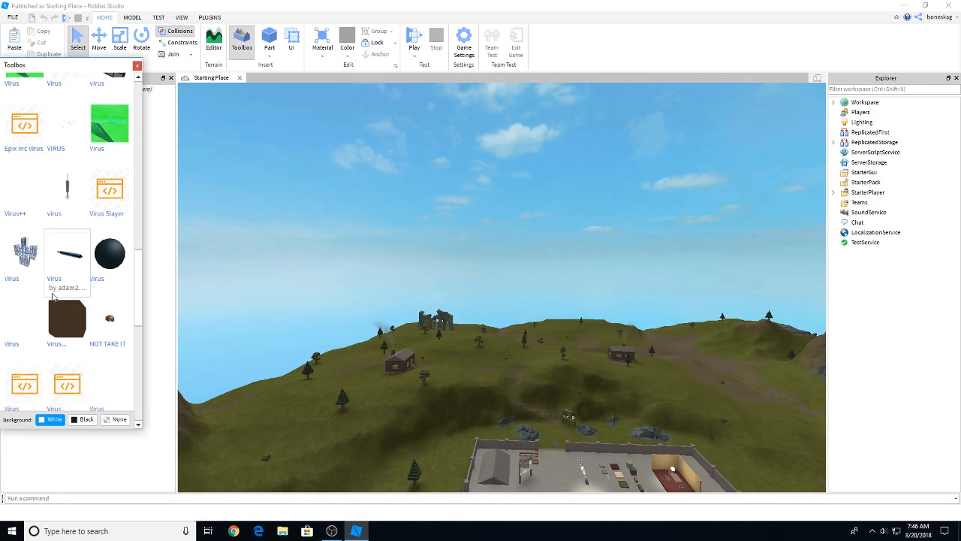
{"action": "scroll", "scroll_direction": "down", "scroll_amount": 3}
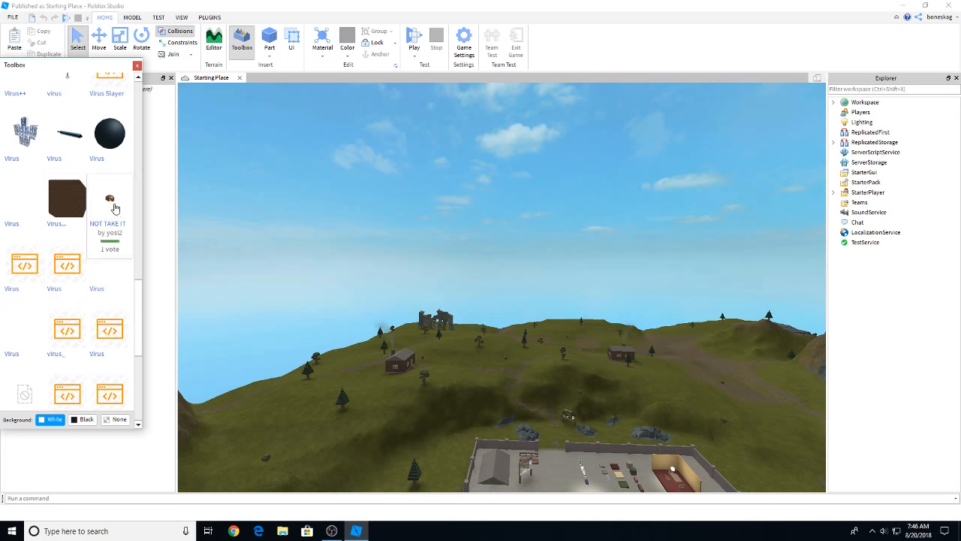
{"action": "scroll", "scroll_direction": "down", "scroll_amount": 3}
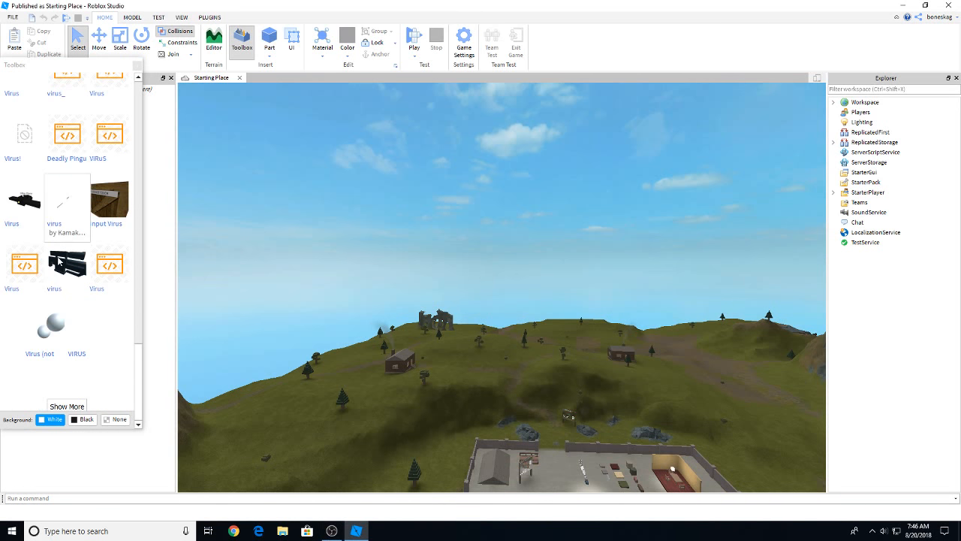
{"action": "scroll", "scroll_direction": "down", "scroll_amount": 3}
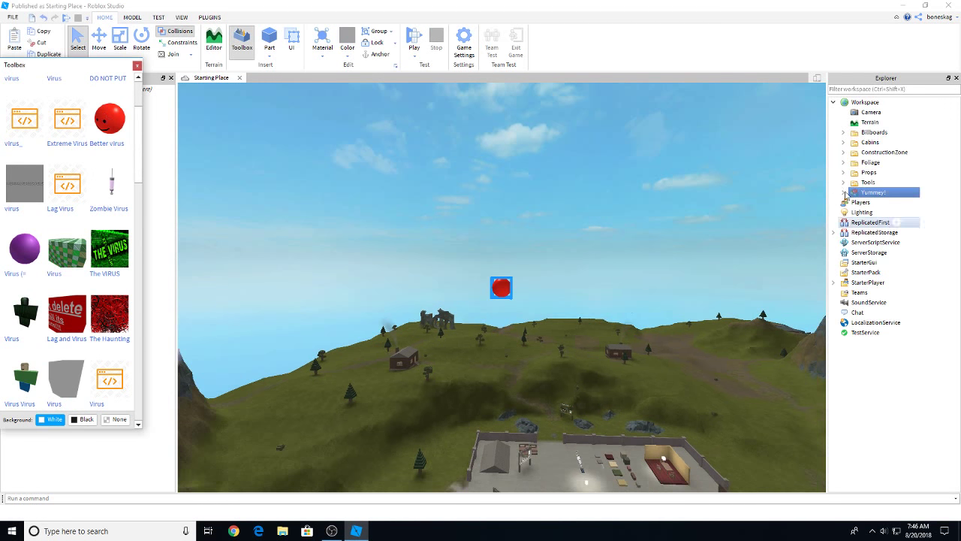
Expand Yummey! and its inner Yummey child in Explorer, then select VirusScript
{"action": "right_click", "coordinate": [873, 193]}
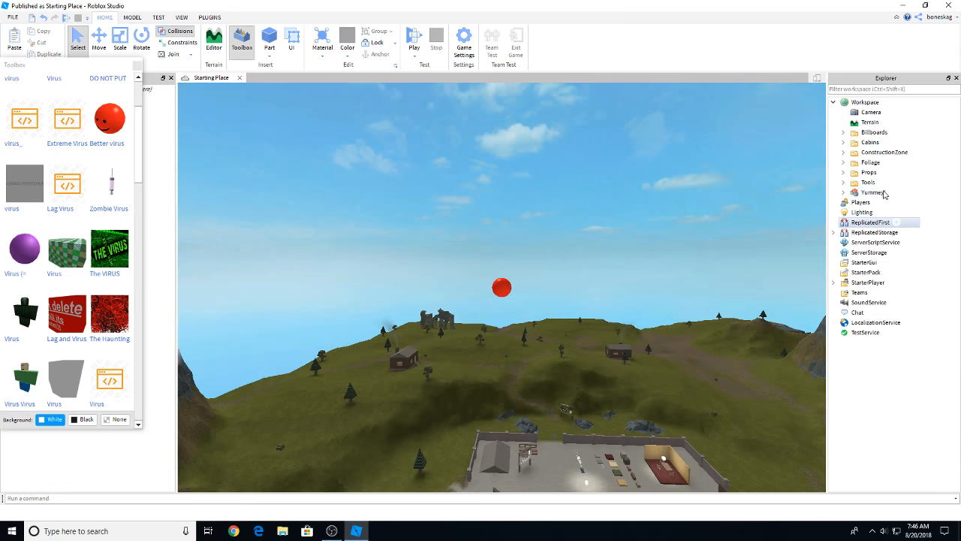
{"action": "left_click", "coordinate": [845, 192]}
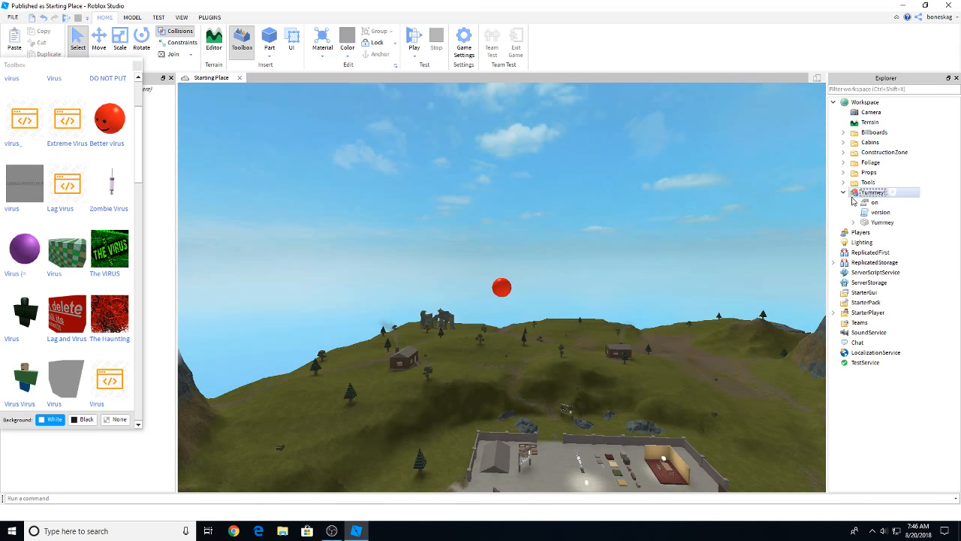
{"action": "double_click", "coordinate": [880, 212]}
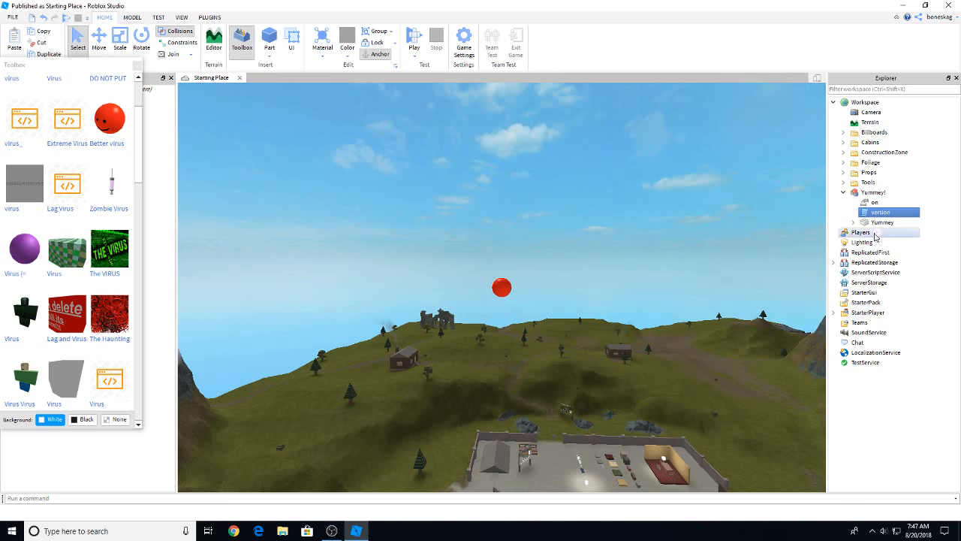
{"action": "left_click", "coordinate": [856, 222]}
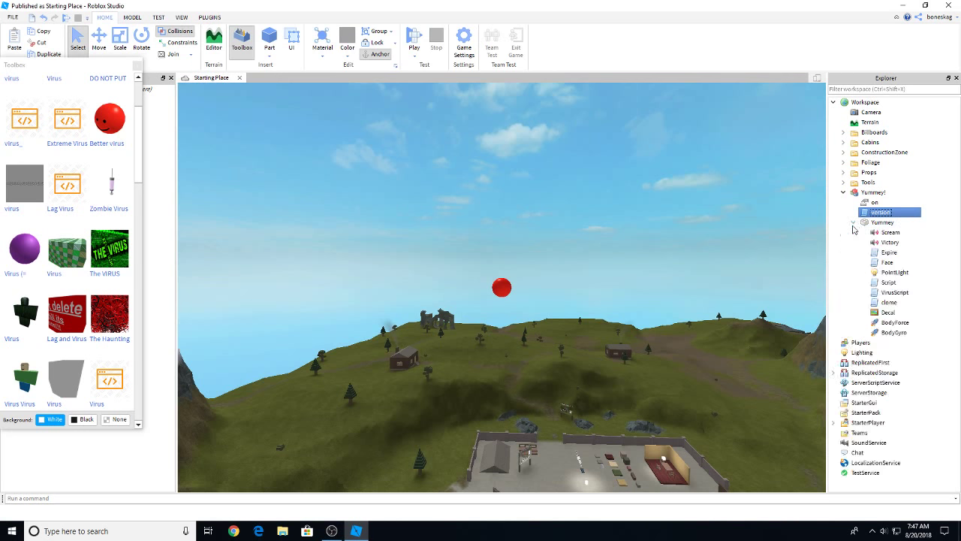
{"action": "mouse_move", "coordinate": [887, 263]}
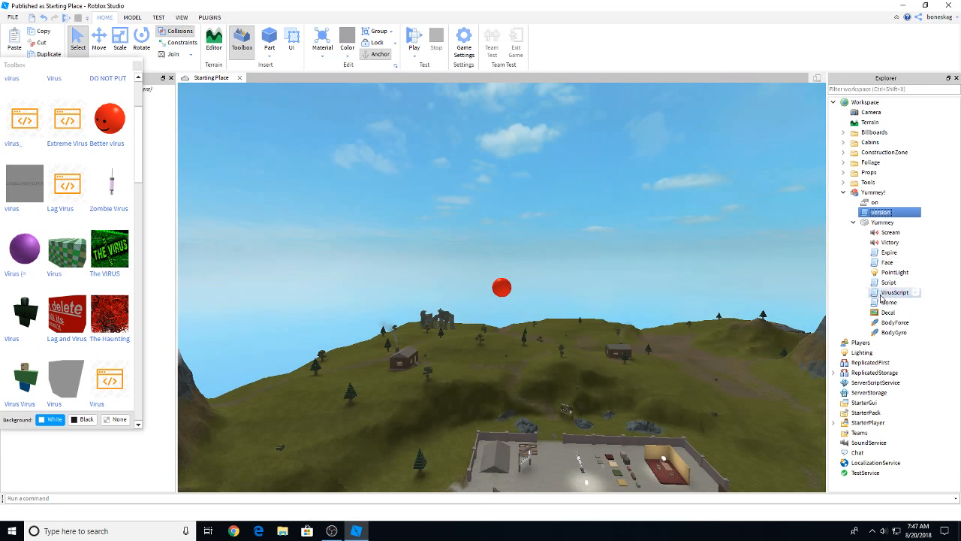
{"action": "double_click", "coordinate": [894, 293]}
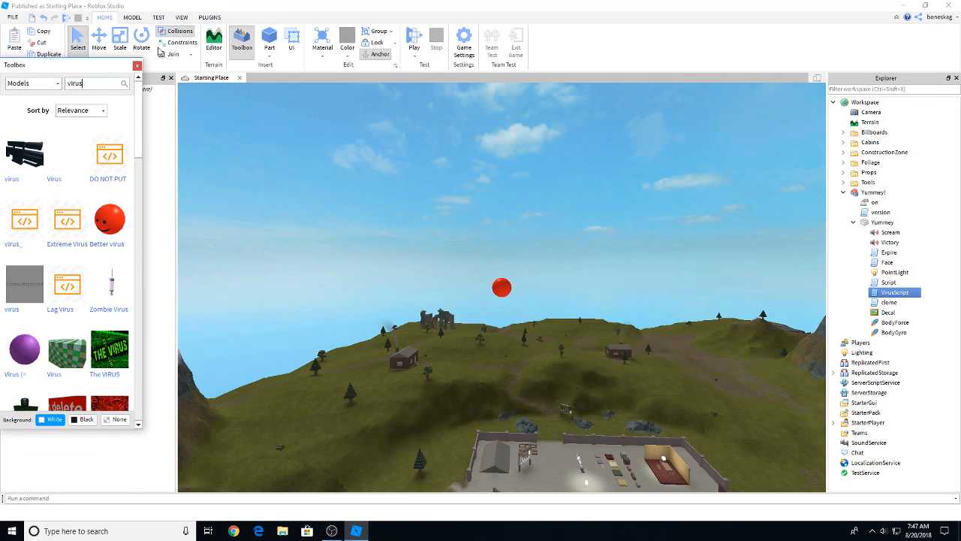
Insert the 'Virus' model as the place fills with spawned Parts and Yummey! copies
{"action": "left_click", "coordinate": [267, 39]}
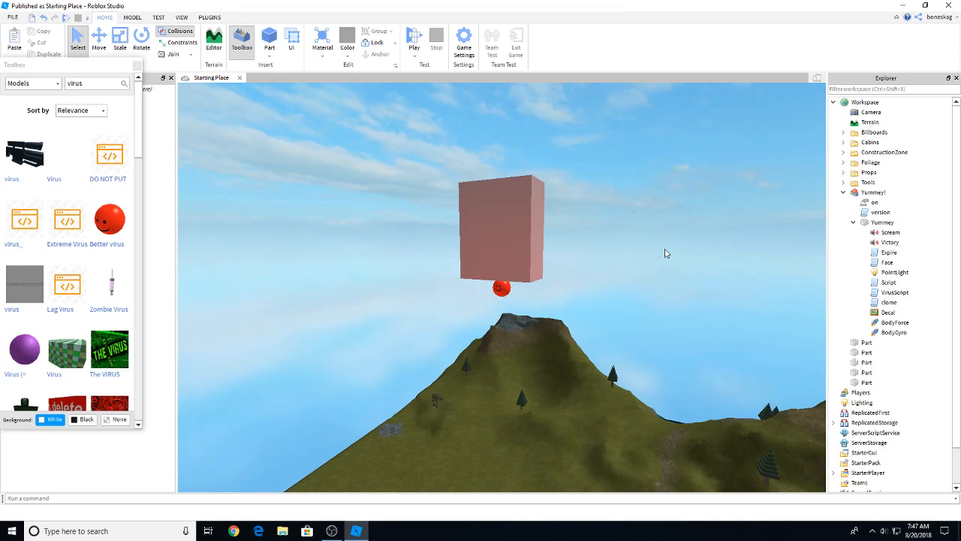
{"action": "mouse_move", "coordinate": [249, 6]}
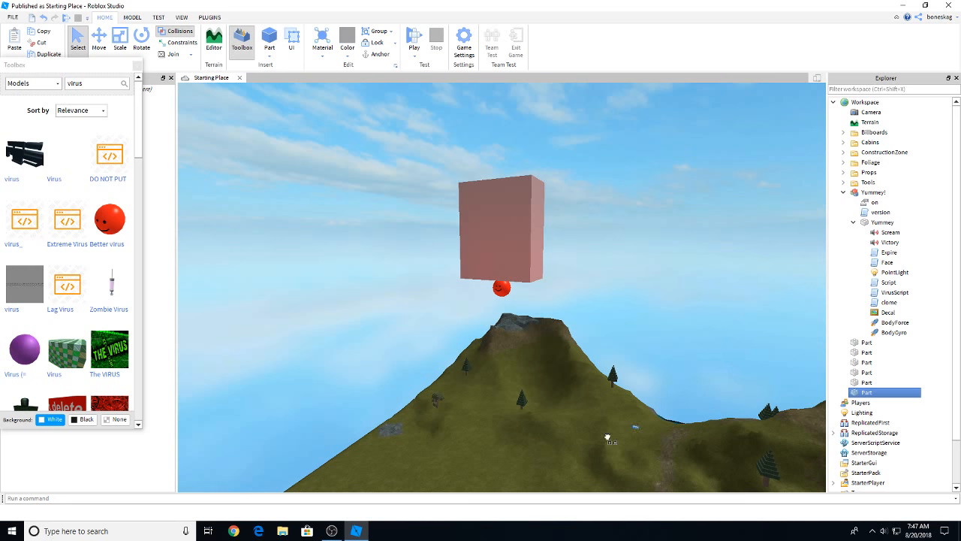
{"action": "mouse_move", "coordinate": [582, 369]}
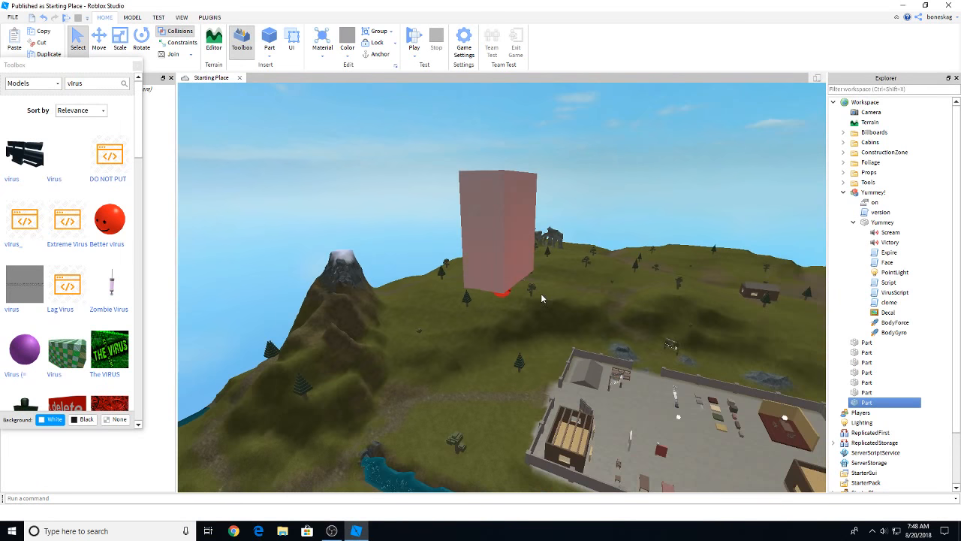
{"action": "mouse_move", "coordinate": [105, 224]}
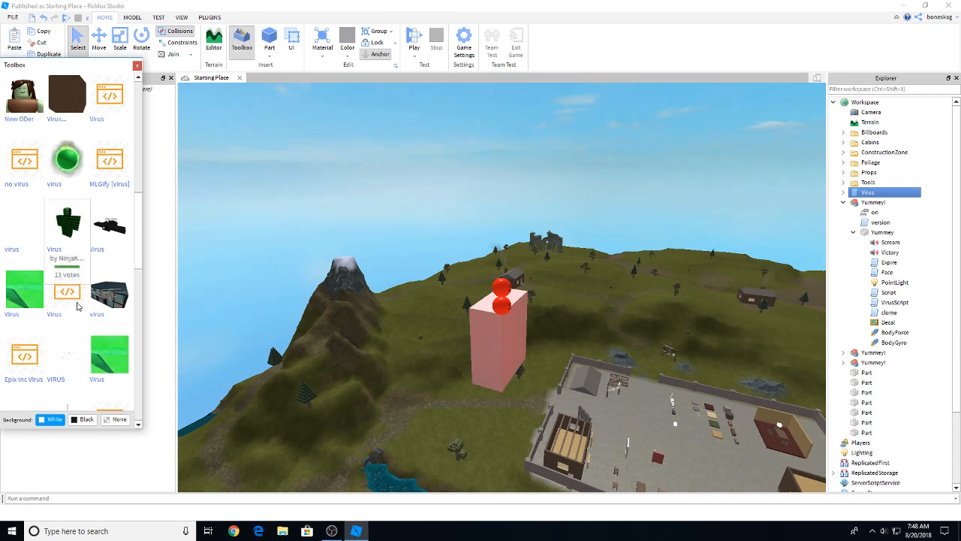
Scroll the Toolbox virus results to reach the Lag, Virus and Germ models
{"action": "scroll", "scroll_direction": "down", "scroll_amount": 3}
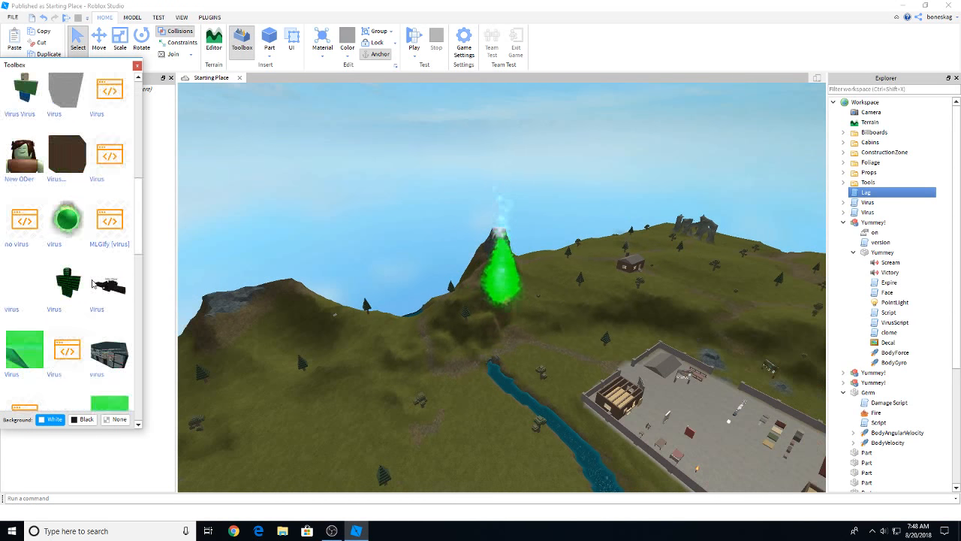
{"action": "scroll", "scroll_direction": "down", "scroll_amount": 3}
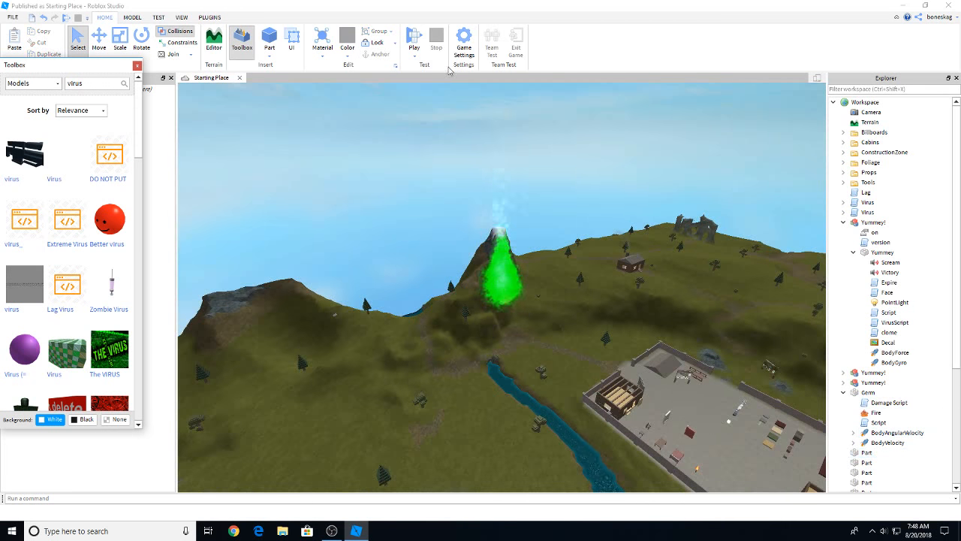
Launch the Ro-Defender scanner from the PLUGINS tab to scan the place
{"action": "left_click", "coordinate": [210, 18]}
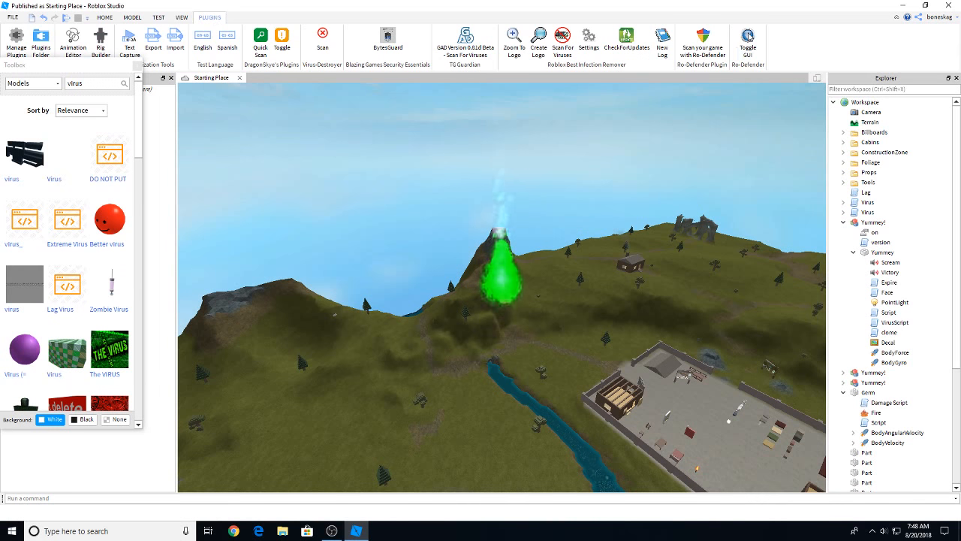
{"action": "mouse_move", "coordinate": [748, 36]}
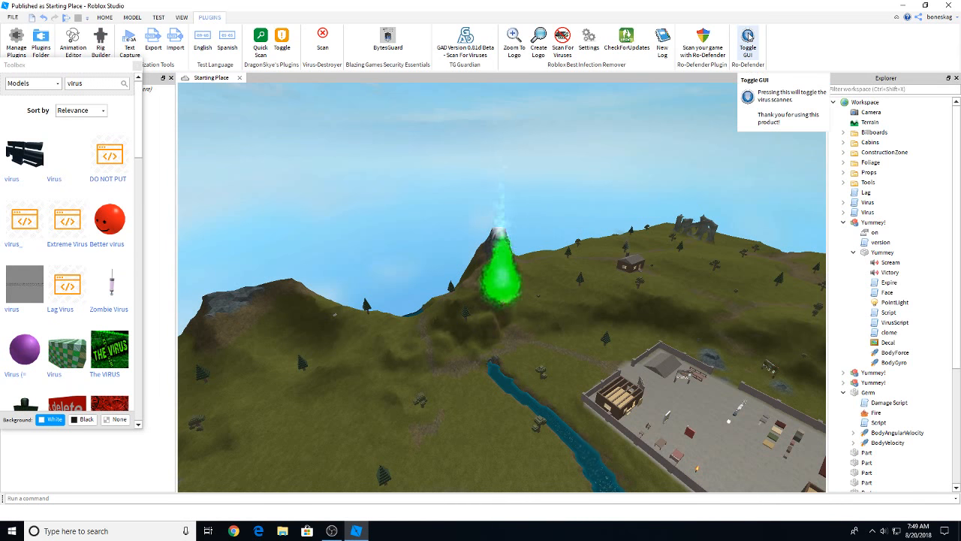
{"action": "left_click", "coordinate": [748, 38]}
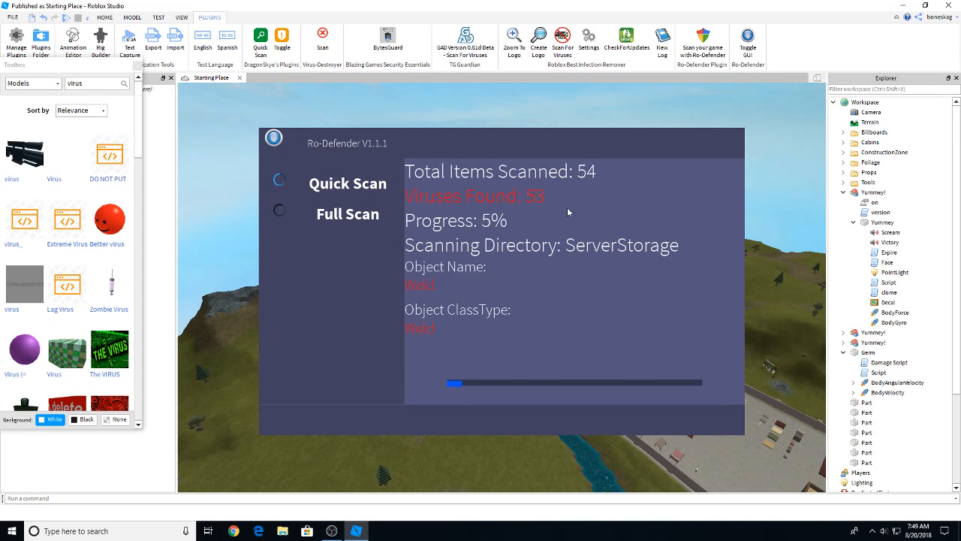
{"action": "mouse_move", "coordinate": [452, 215]}
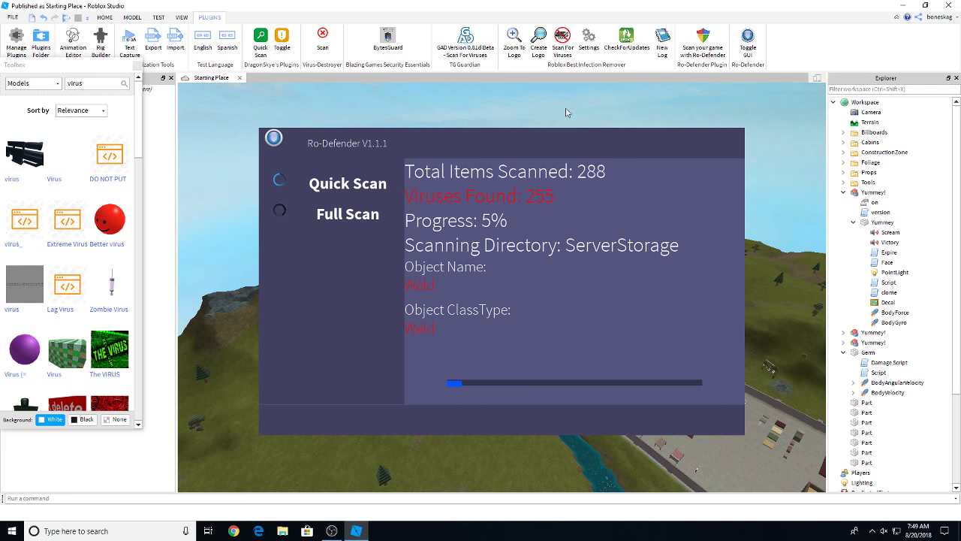
{"action": "mouse_move", "coordinate": [220, 209]}
{"action": "type", "text": "quarantine"}
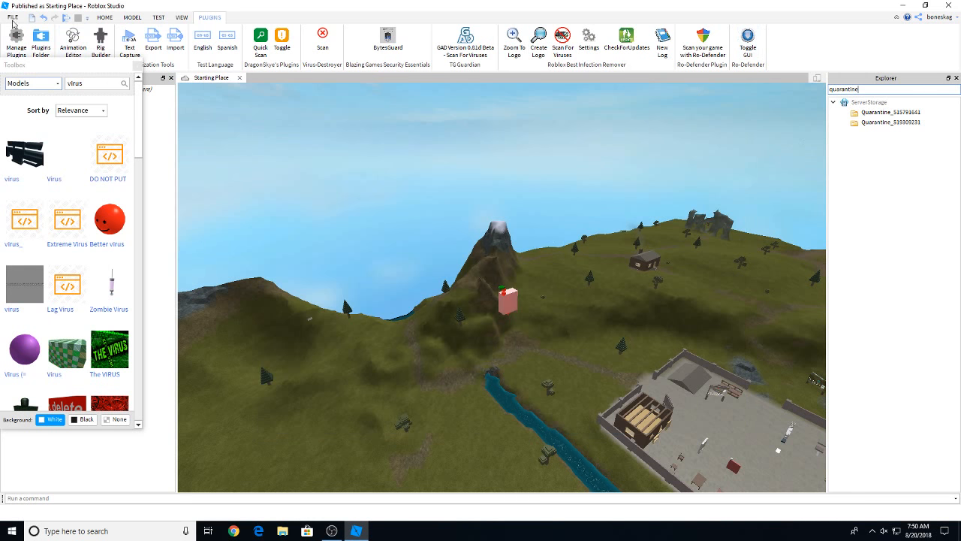
Close the Ro-Defender window
{"action": "left_click", "coordinate": [16, 42]}
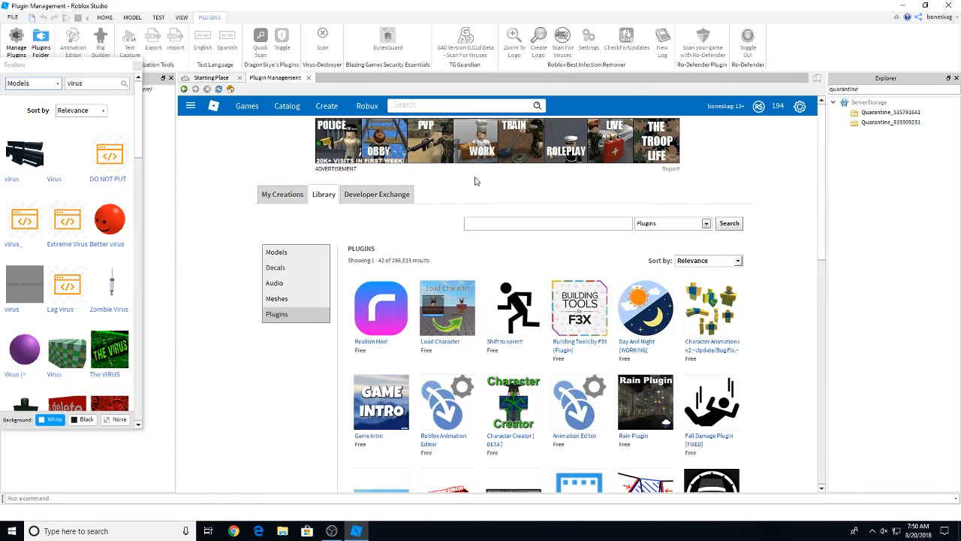
Search the plugin library for 'toggle gui' and Ro-Defender, then open Ro-Defender's owned page
{"action": "left_click", "coordinate": [548, 223]}
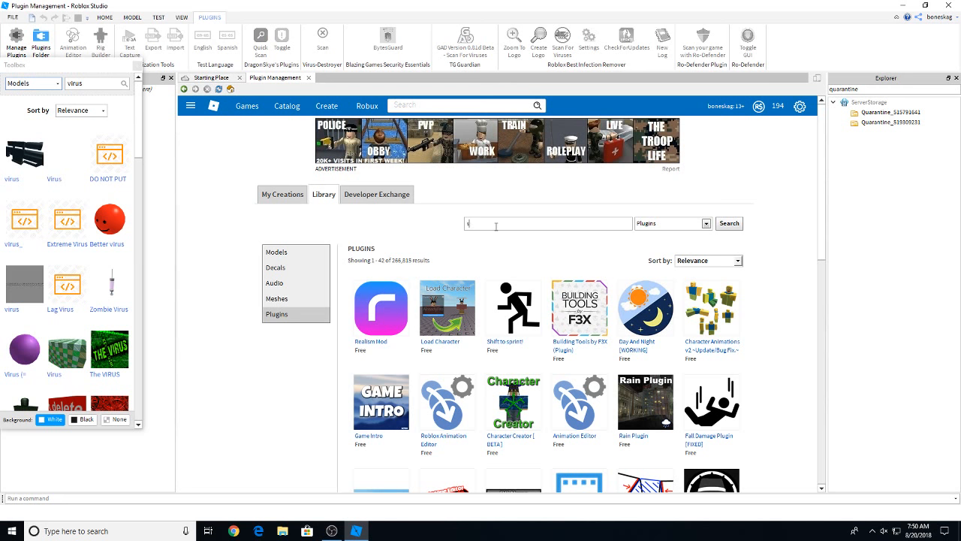
{"action": "type", "text": "toggle gui"}
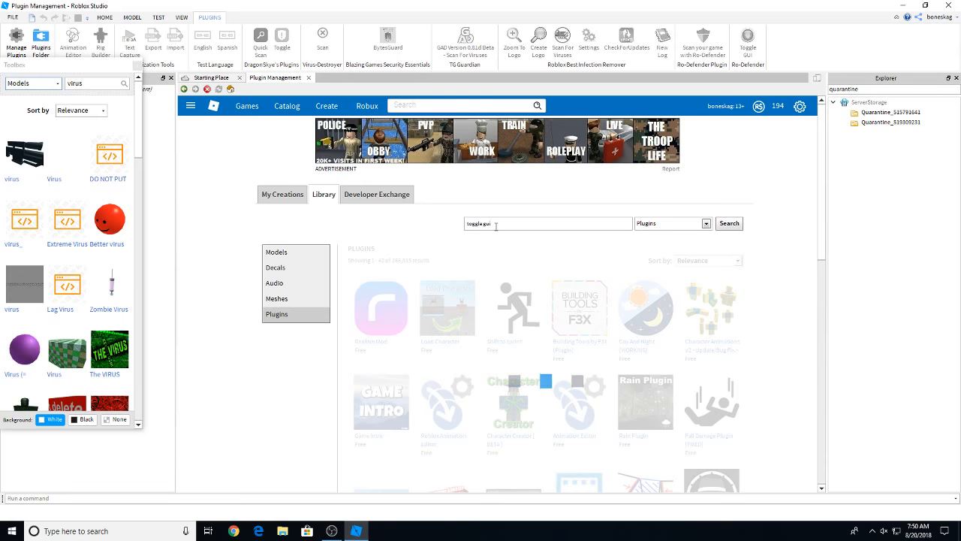
{"action": "left_click", "coordinate": [729, 223]}
{"action": "type", "text": "ro defender"}
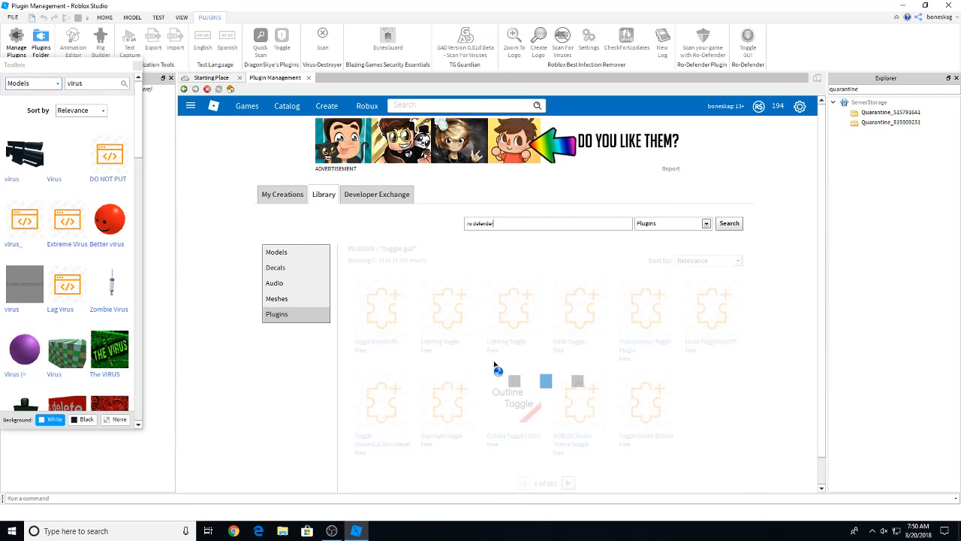
{"action": "left_click", "coordinate": [729, 223]}
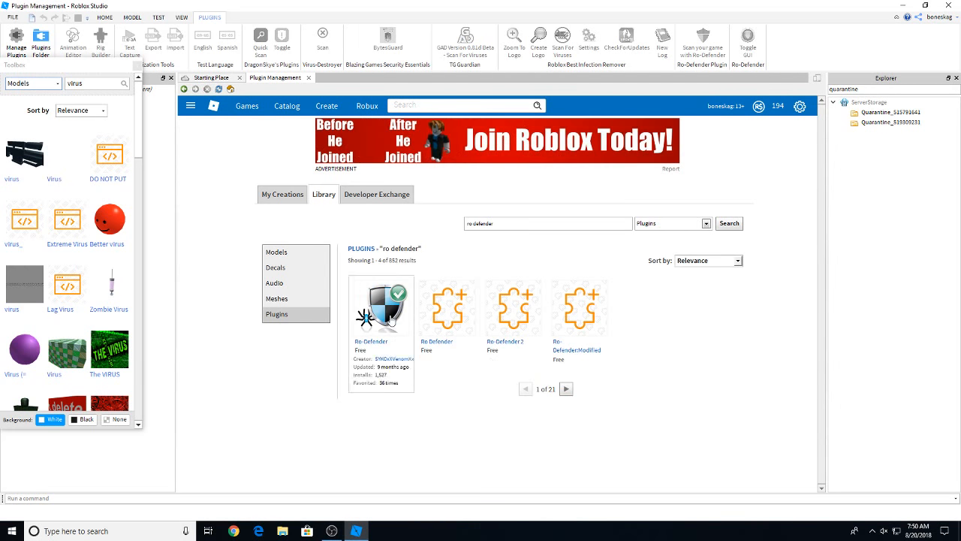
{"action": "mouse_move", "coordinate": [414, 297]}
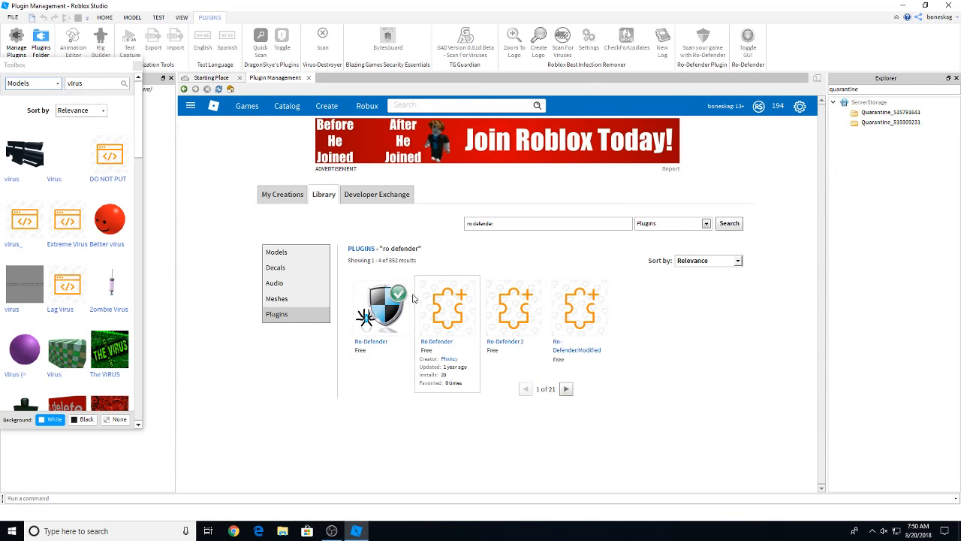
{"action": "left_click", "coordinate": [382, 306]}
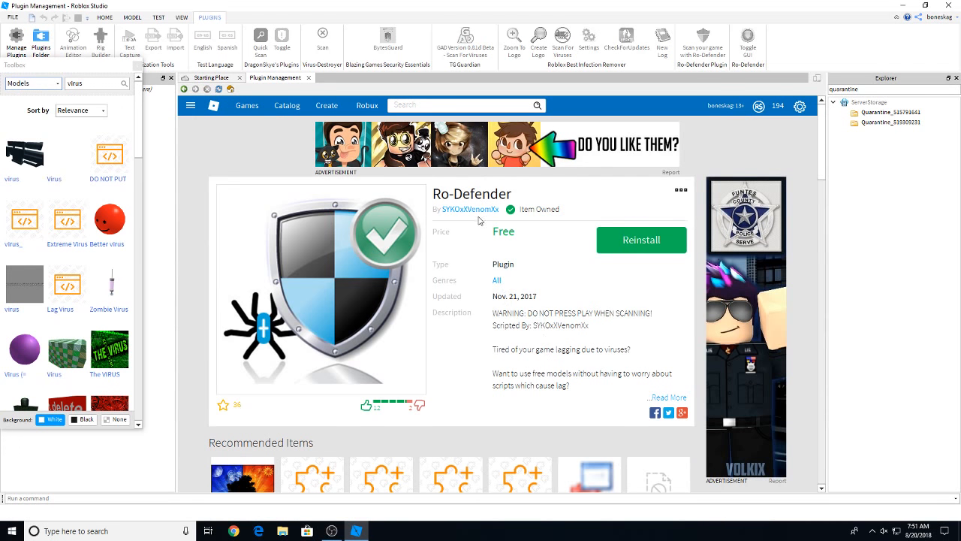
{"action": "mouse_move", "coordinate": [558, 335]}
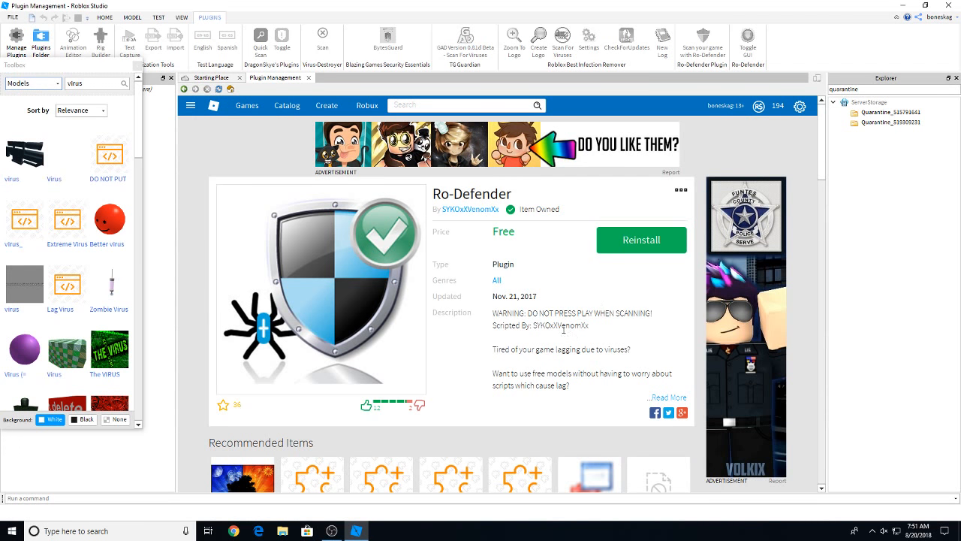
{"action": "mouse_move", "coordinate": [304, 267]}
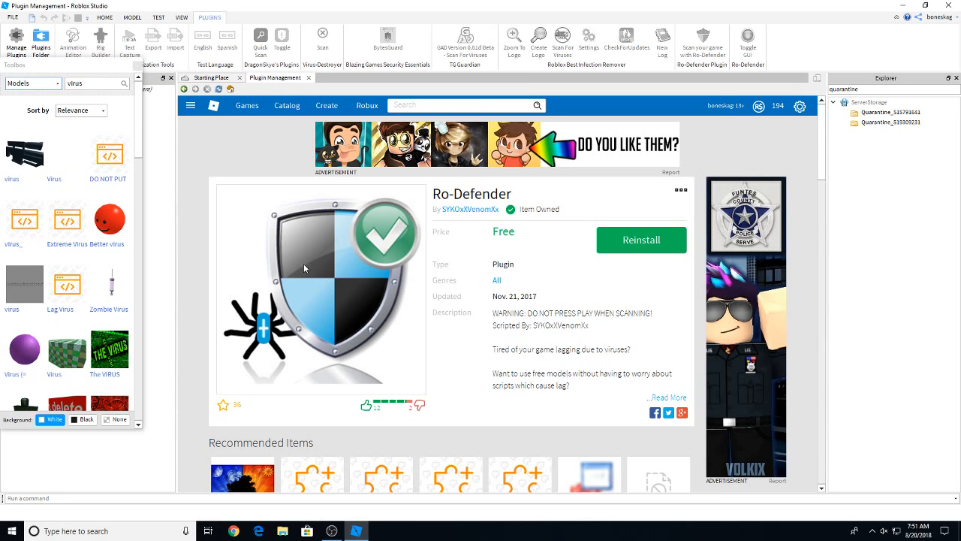
{"action": "mouse_move", "coordinate": [264, 220]}
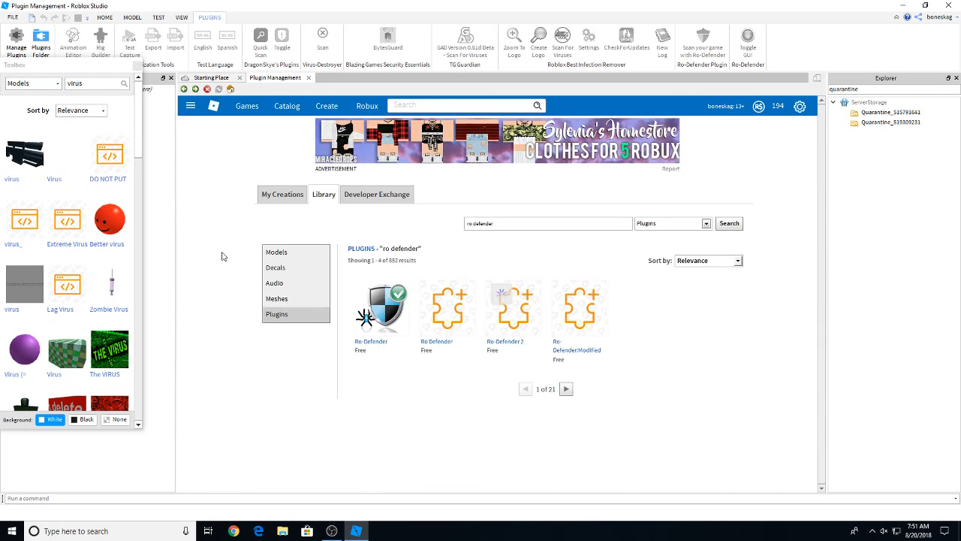
{"action": "mouse_move", "coordinate": [381, 308]}
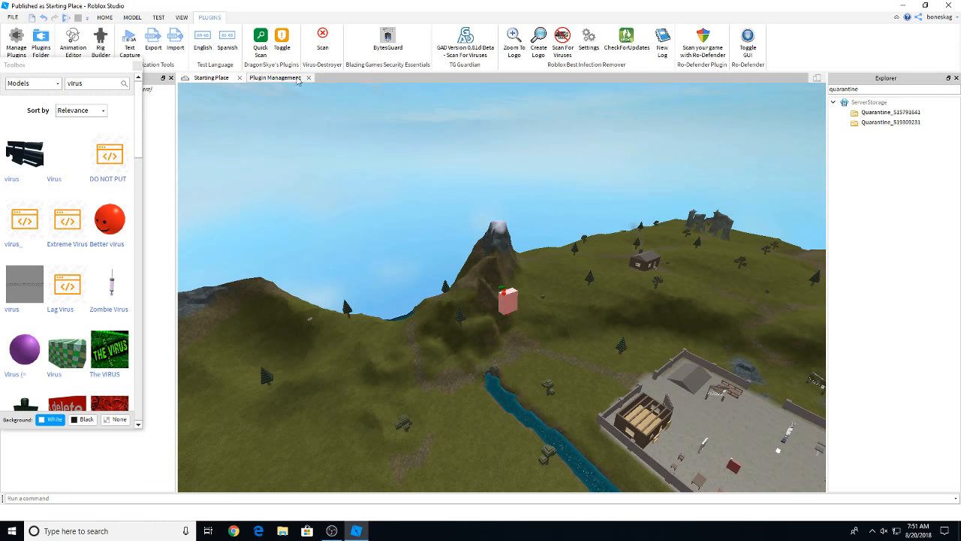
Close the Plugin Management library page
{"action": "left_click", "coordinate": [307, 77]}
{"action": "type", "text": "yumm"}
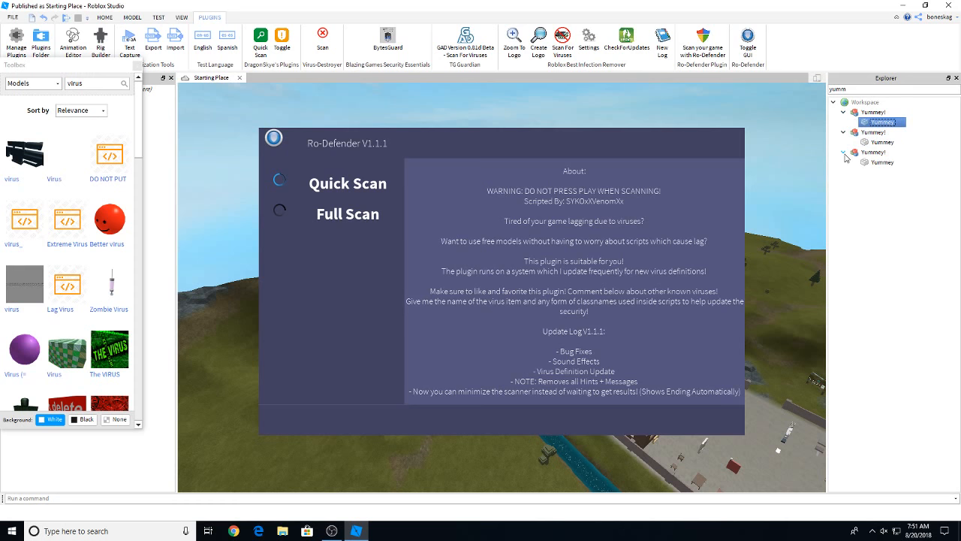
{"action": "mouse_move", "coordinate": [729, 177]}
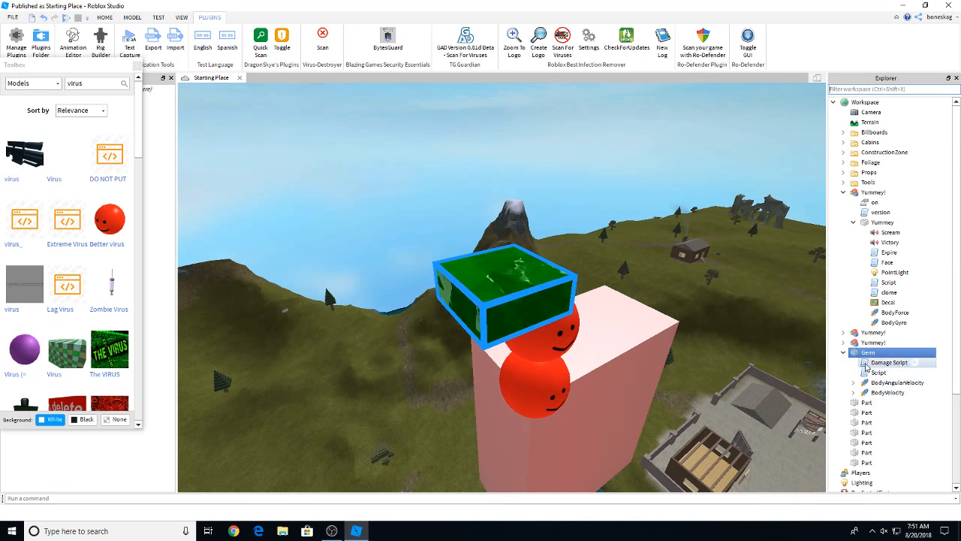
Open Germ's Damage Script and Script, expand another Yummey!, and right-click the first Yummey!
{"action": "double_click", "coordinate": [879, 372]}
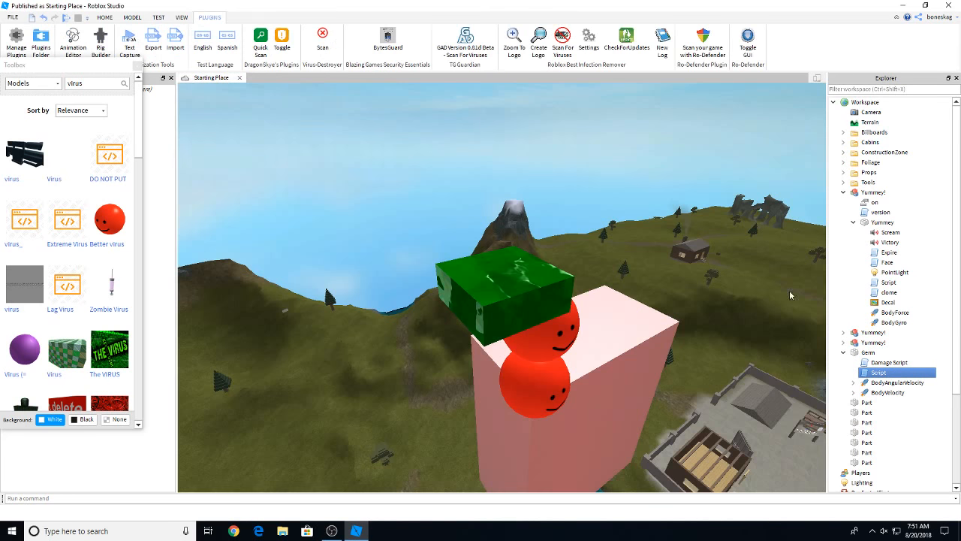
{"action": "double_click", "coordinate": [890, 362]}
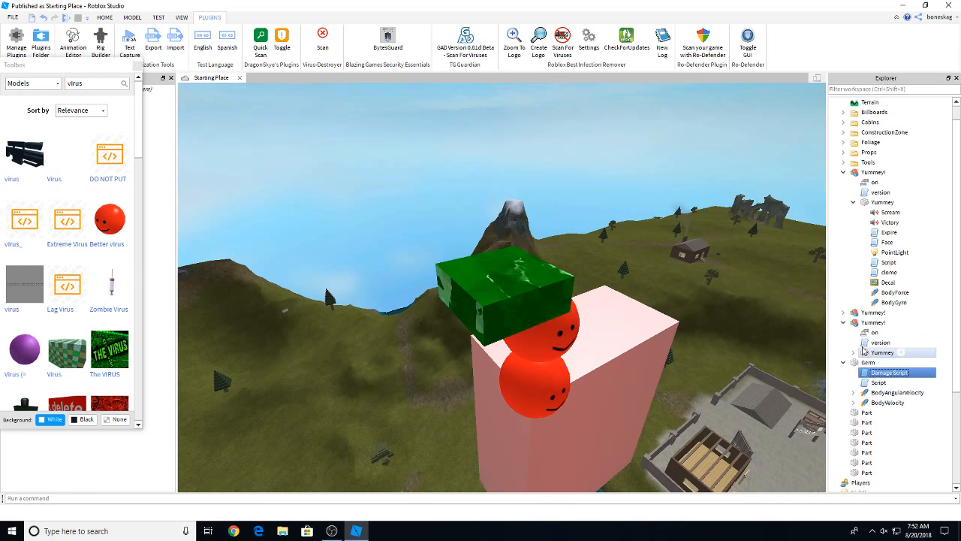
{"action": "scroll", "scroll_direction": "down", "scroll_amount": 3}
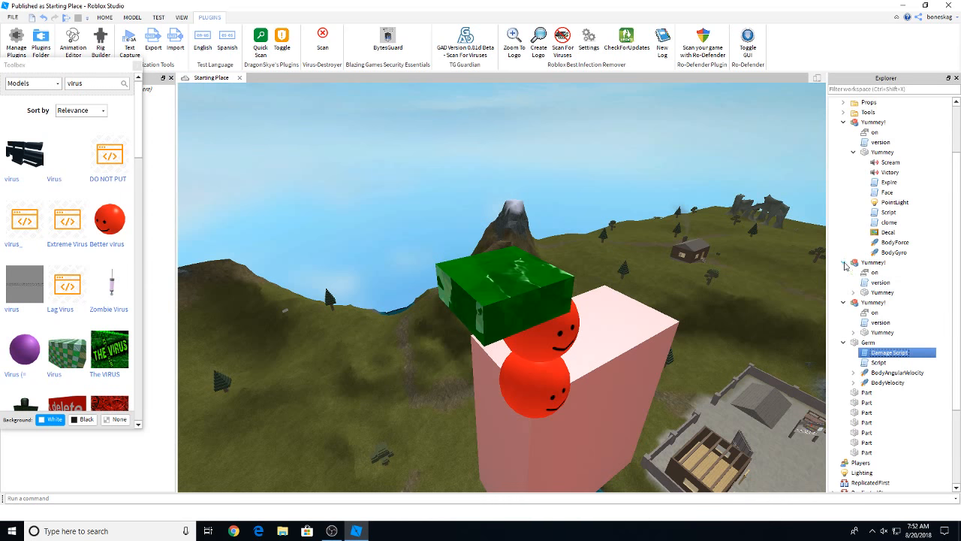
{"action": "left_click", "coordinate": [876, 272]}
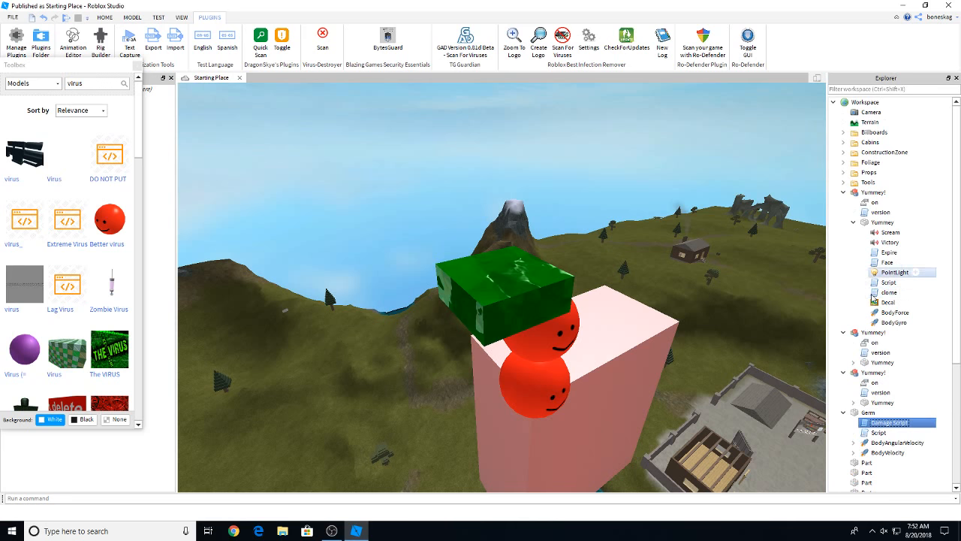
{"action": "mouse_move", "coordinate": [887, 242]}
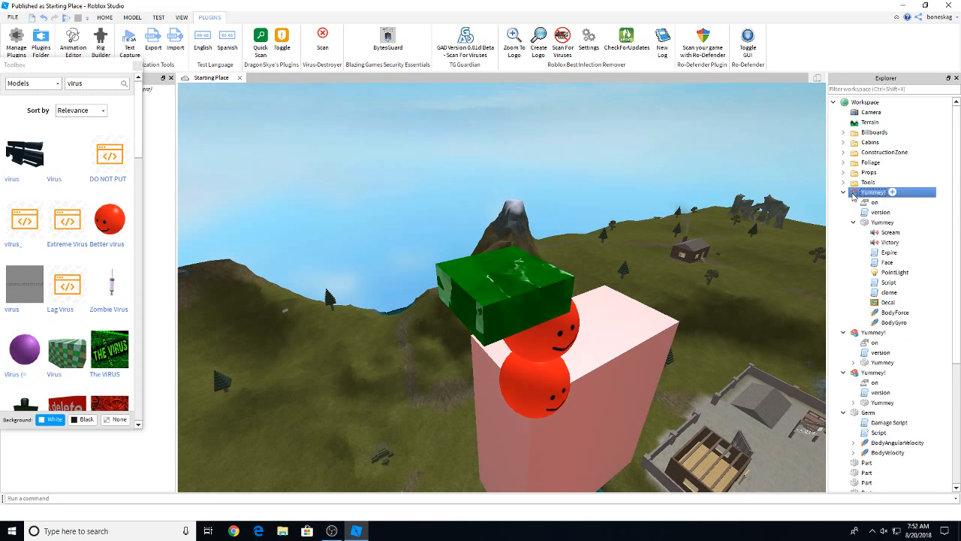
{"action": "right_click", "coordinate": [874, 192]}
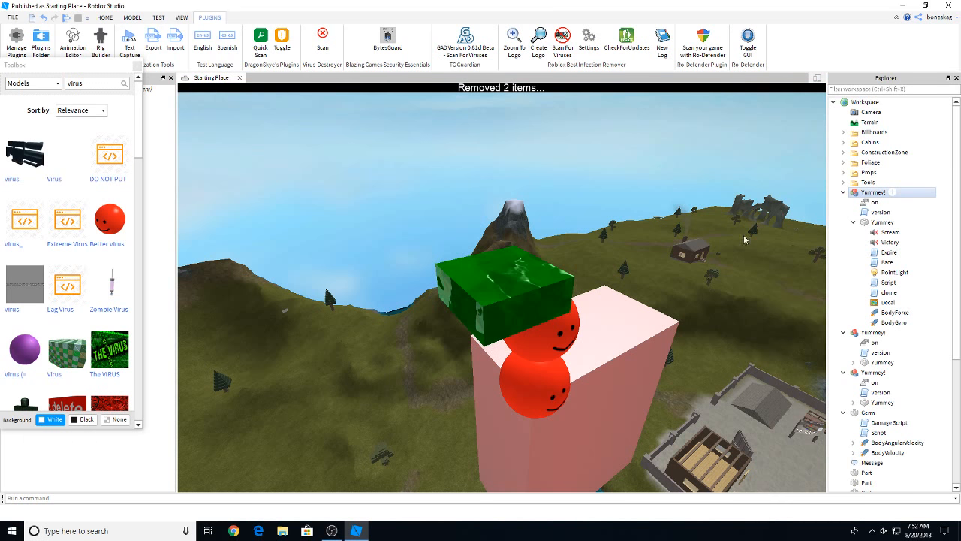
{"action": "mouse_move", "coordinate": [67, 156]}
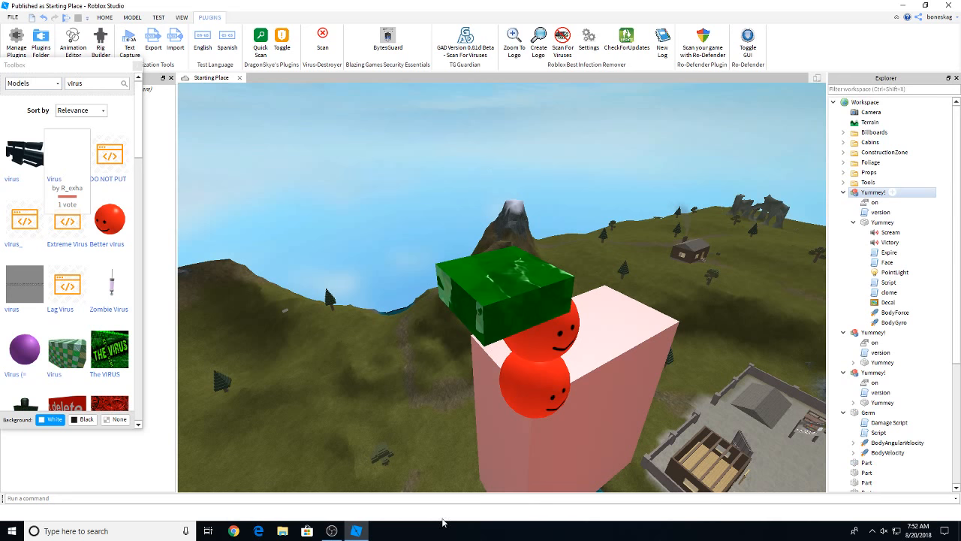
{"action": "mouse_move", "coordinate": [477, 217]}
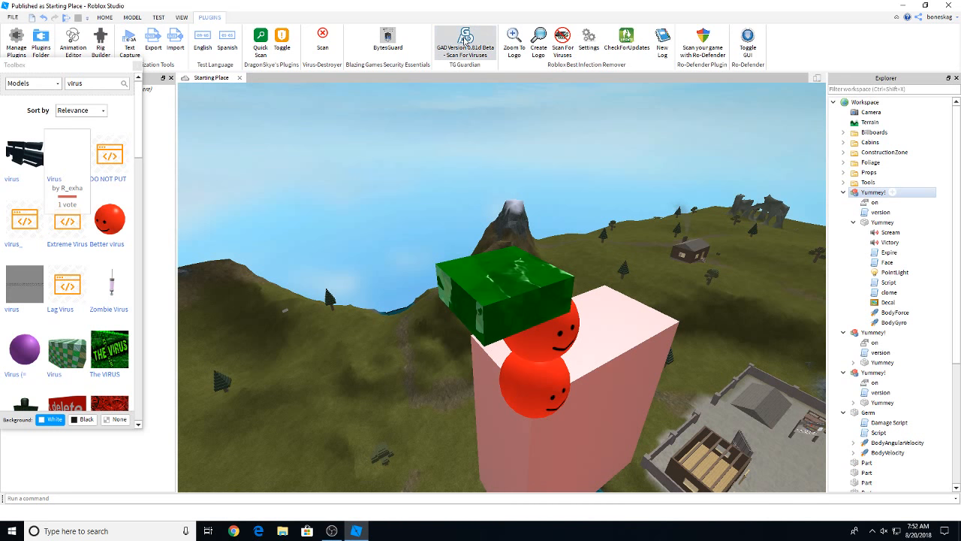
Start the GAD Version 0.81d Beta virus scan
{"action": "left_click", "coordinate": [463, 39]}
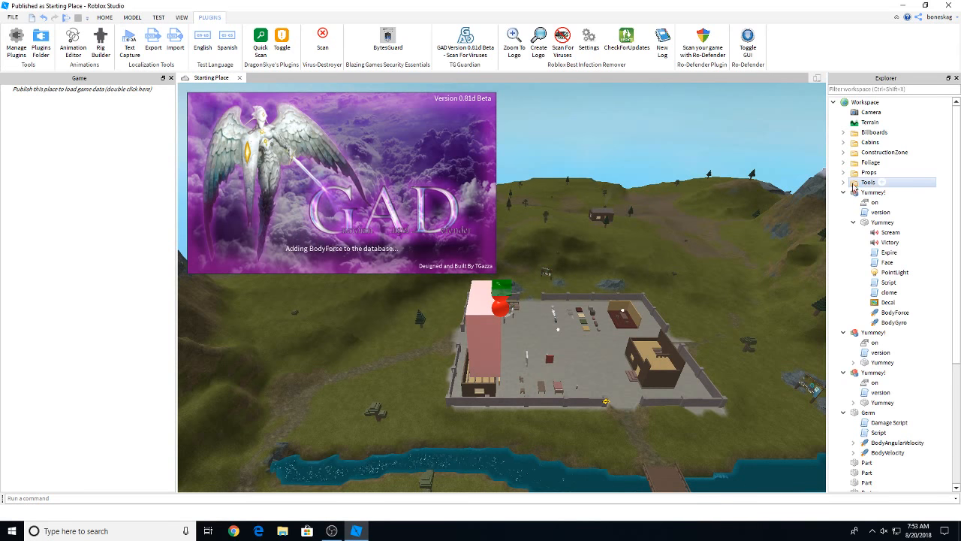
{"action": "double_click", "coordinate": [881, 211]}
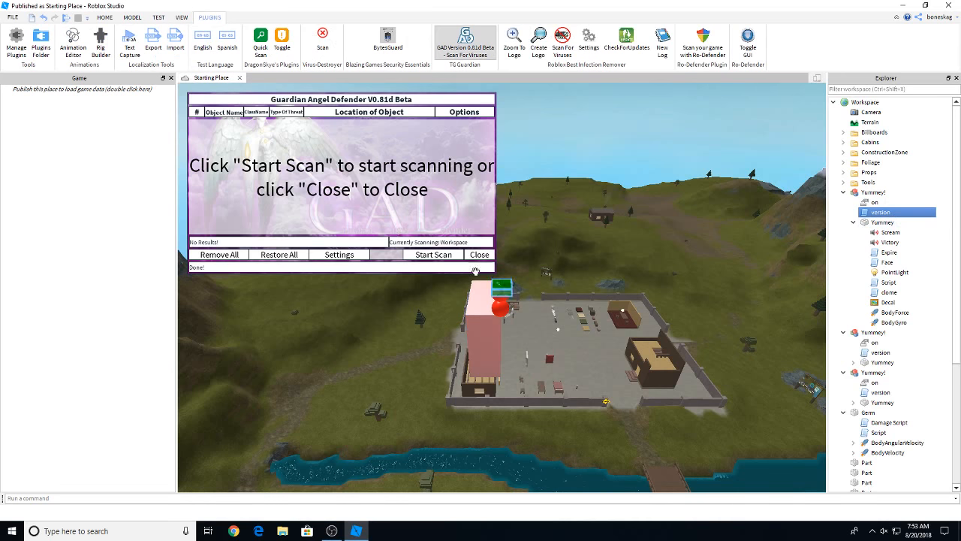
{"action": "left_click", "coordinate": [434, 254]}
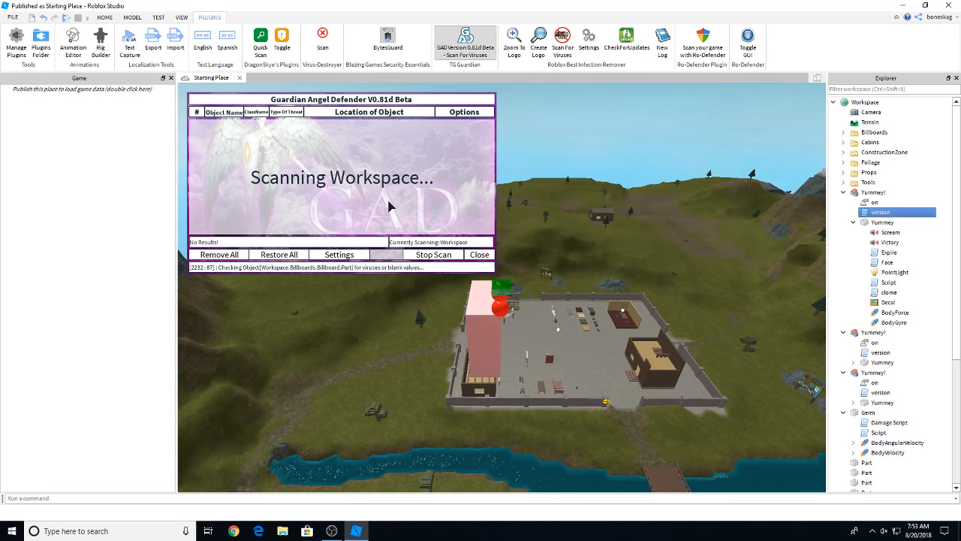
{"action": "mouse_move", "coordinate": [403, 205]}
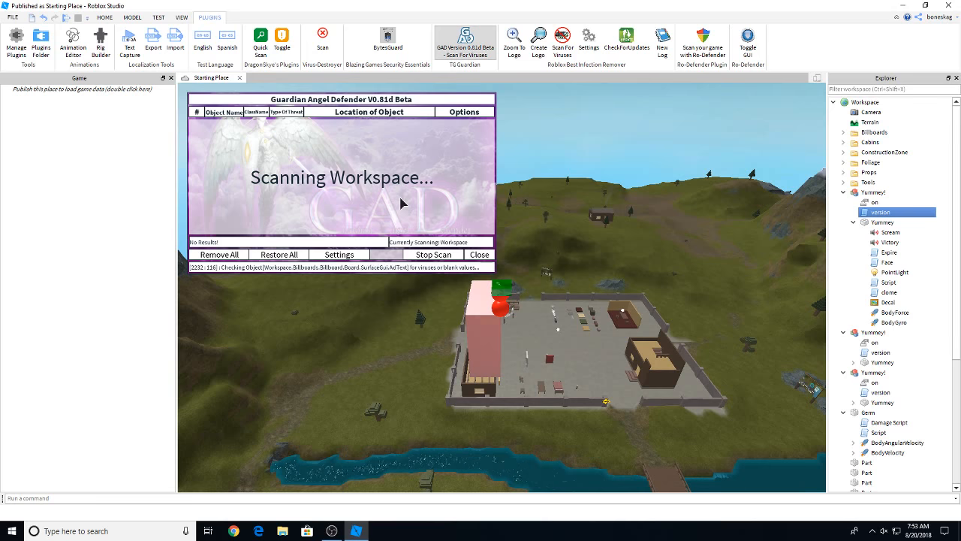
{"action": "mouse_move", "coordinate": [420, 208]}
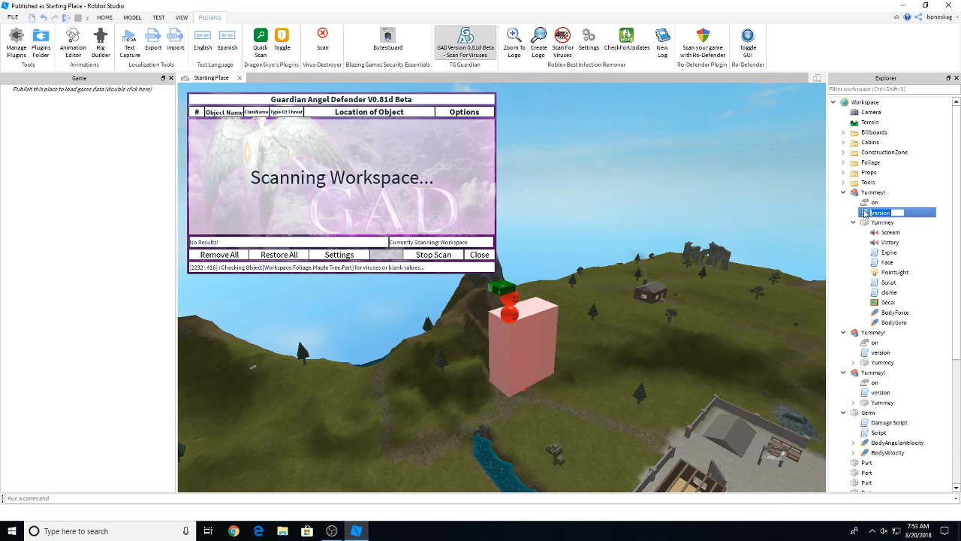
{"action": "double_click", "coordinate": [882, 212]}
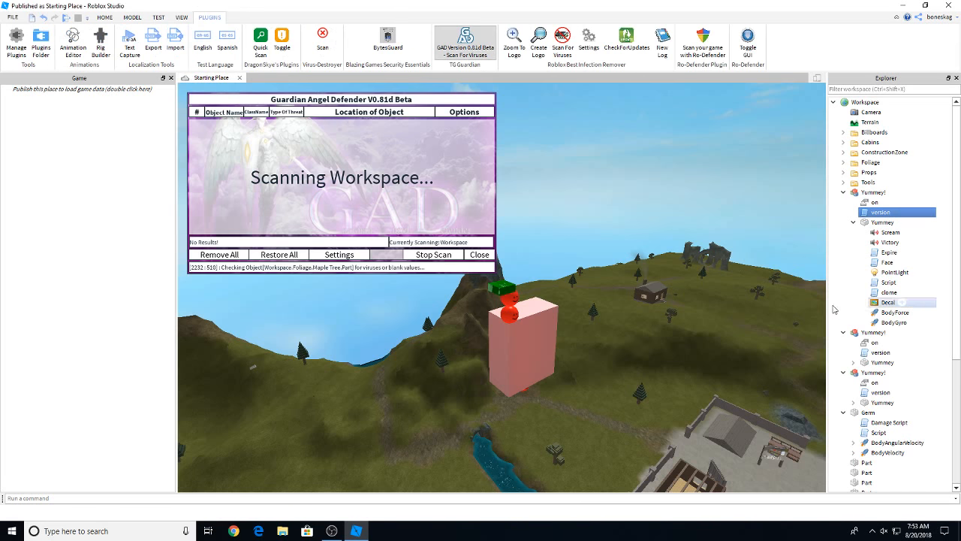
{"action": "scroll", "scroll_direction": "down", "scroll_amount": 3}
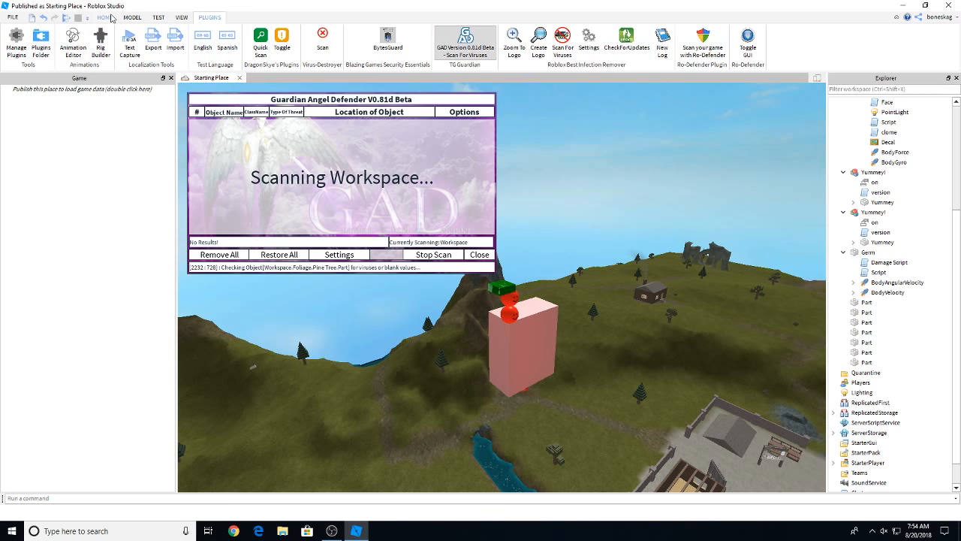
{"action": "left_click", "coordinate": [106, 18]}
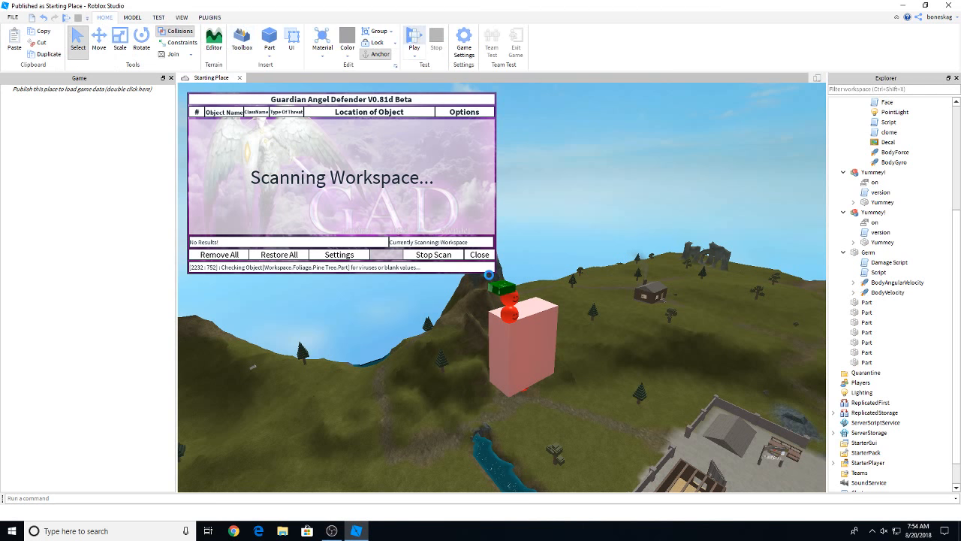